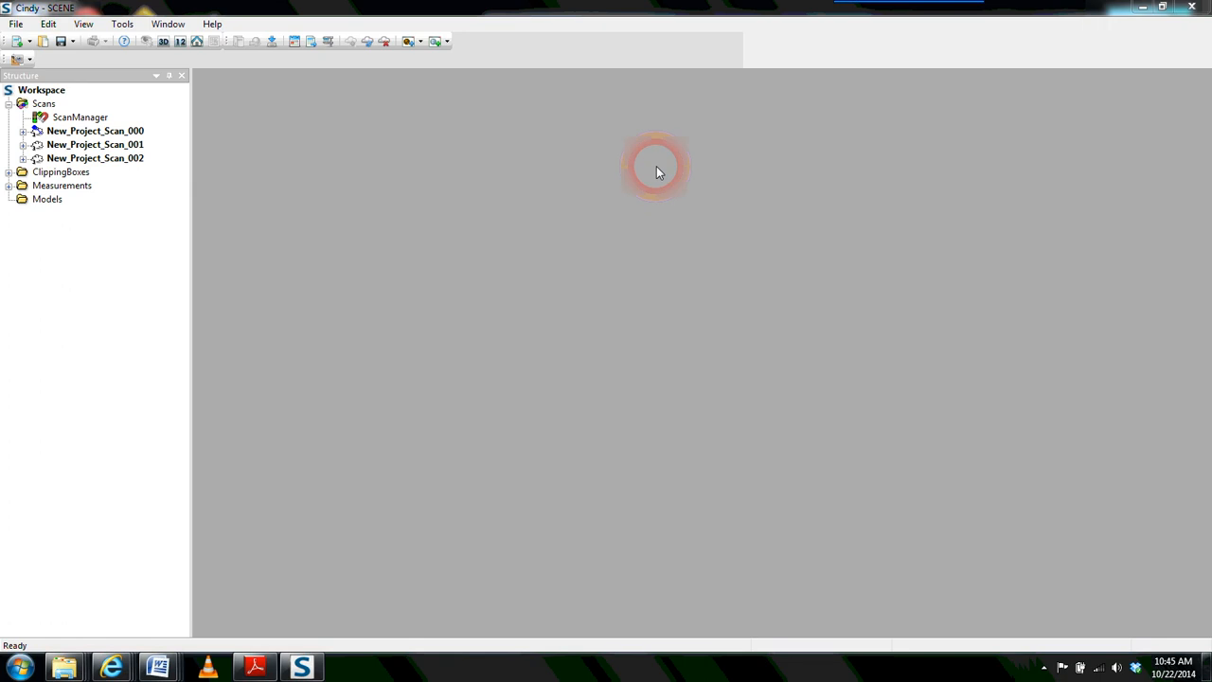
- Start Export Scan Points for the Scans folder holding all three project scans
left_click(46, 89)
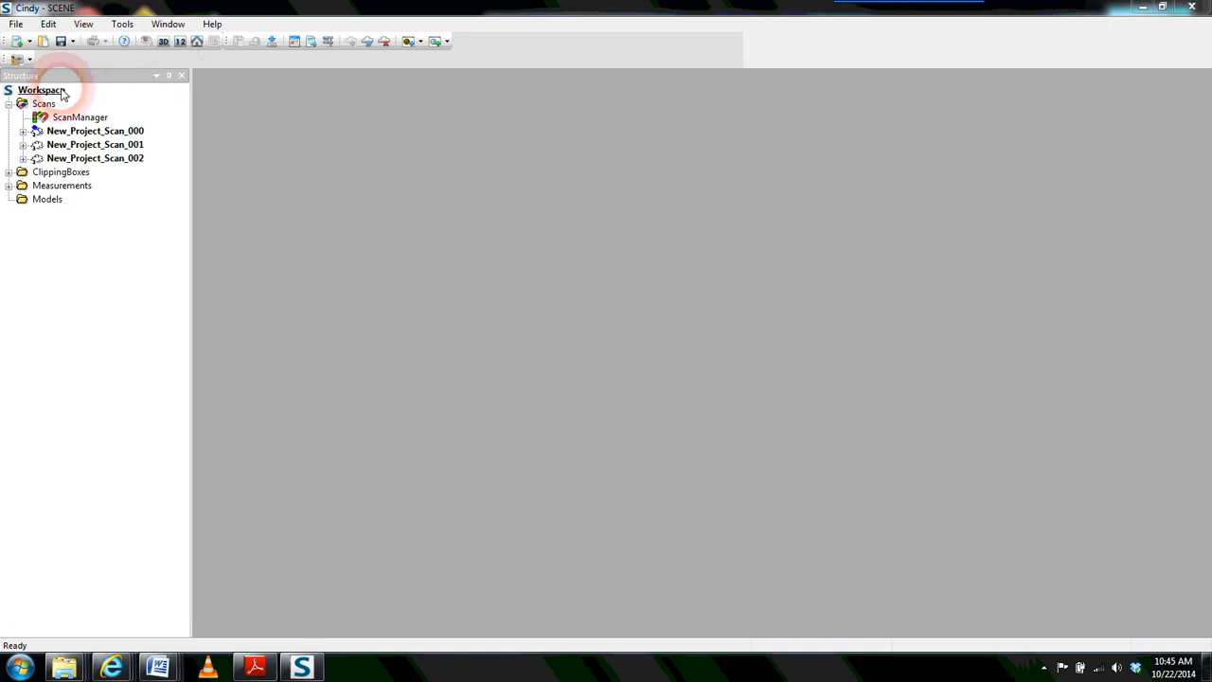
mouse_move(166, 180)
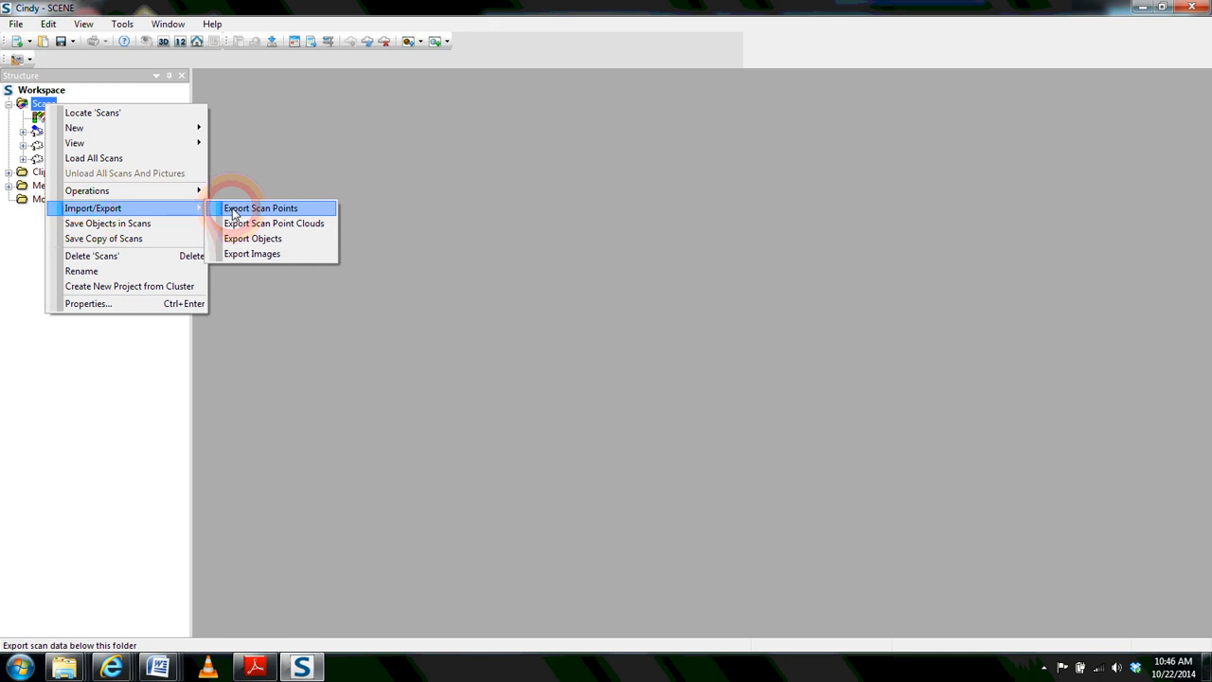
left_click(259, 206)
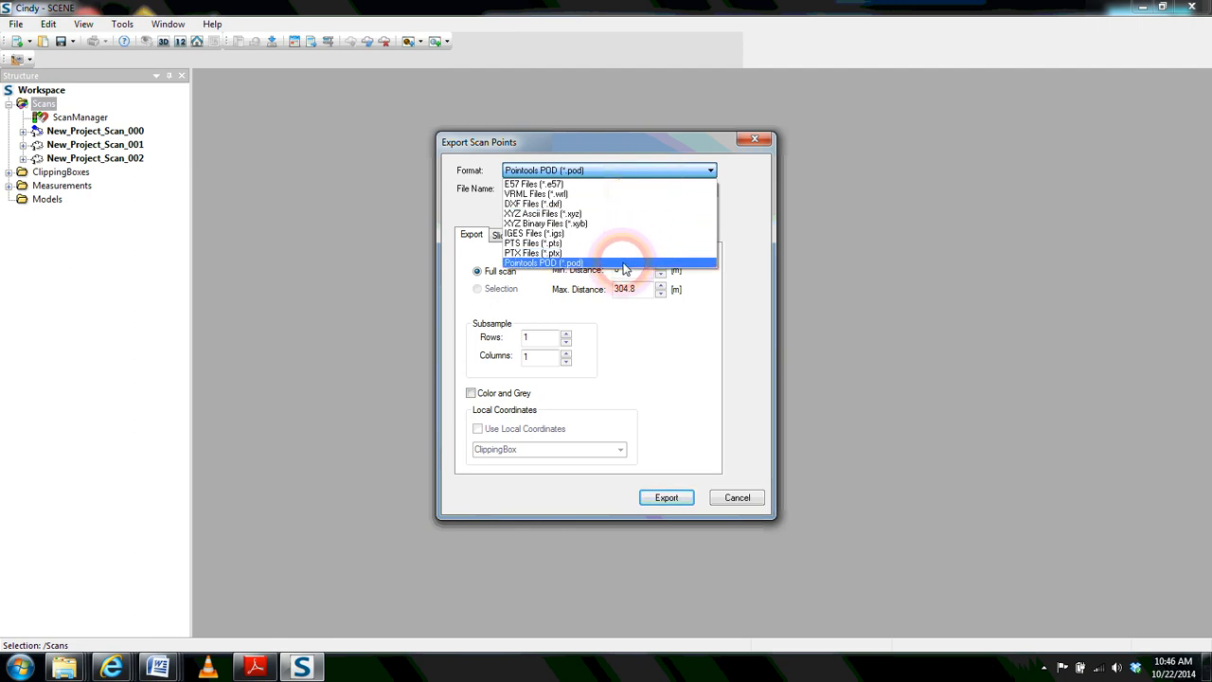
- Choose Pointools POD format with colour included, exported as one combined file
left_click(545, 261)
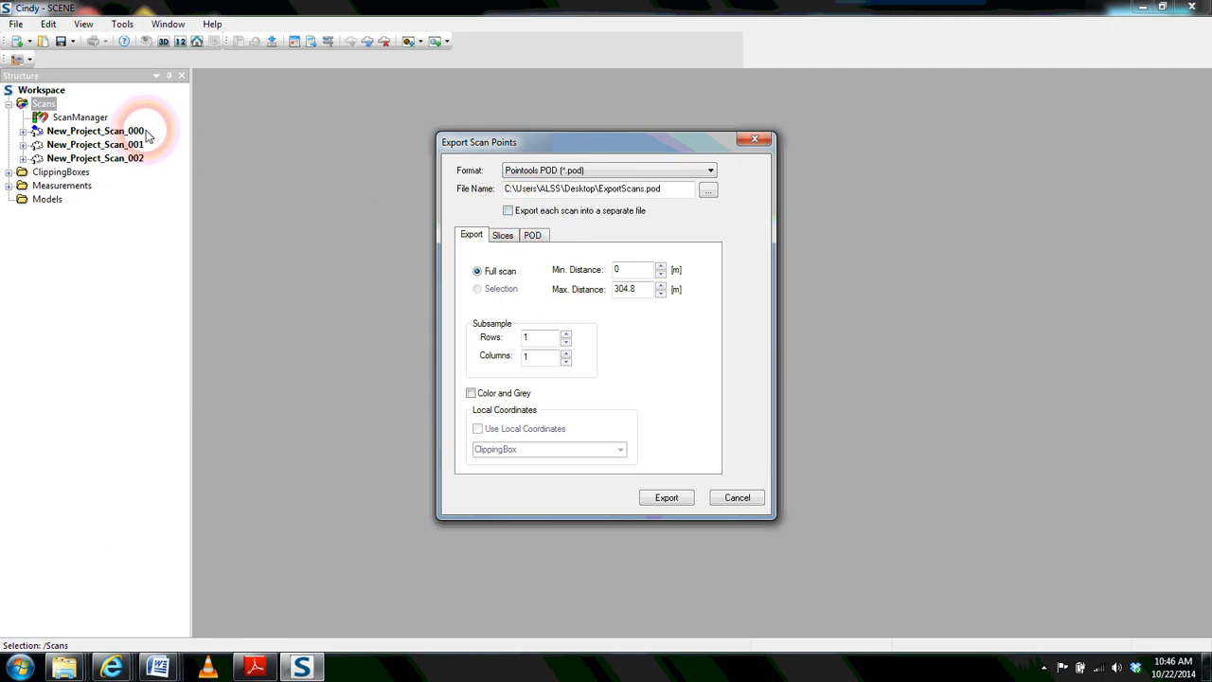
mouse_move(144, 144)
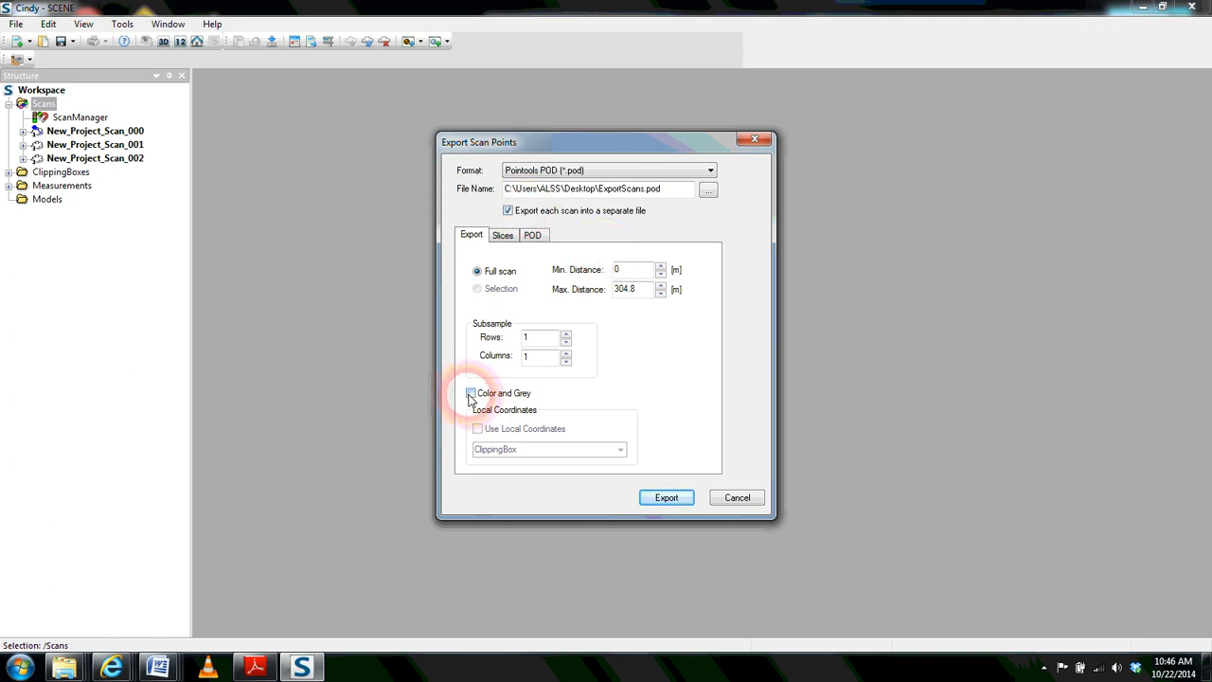
left_click(469, 392)
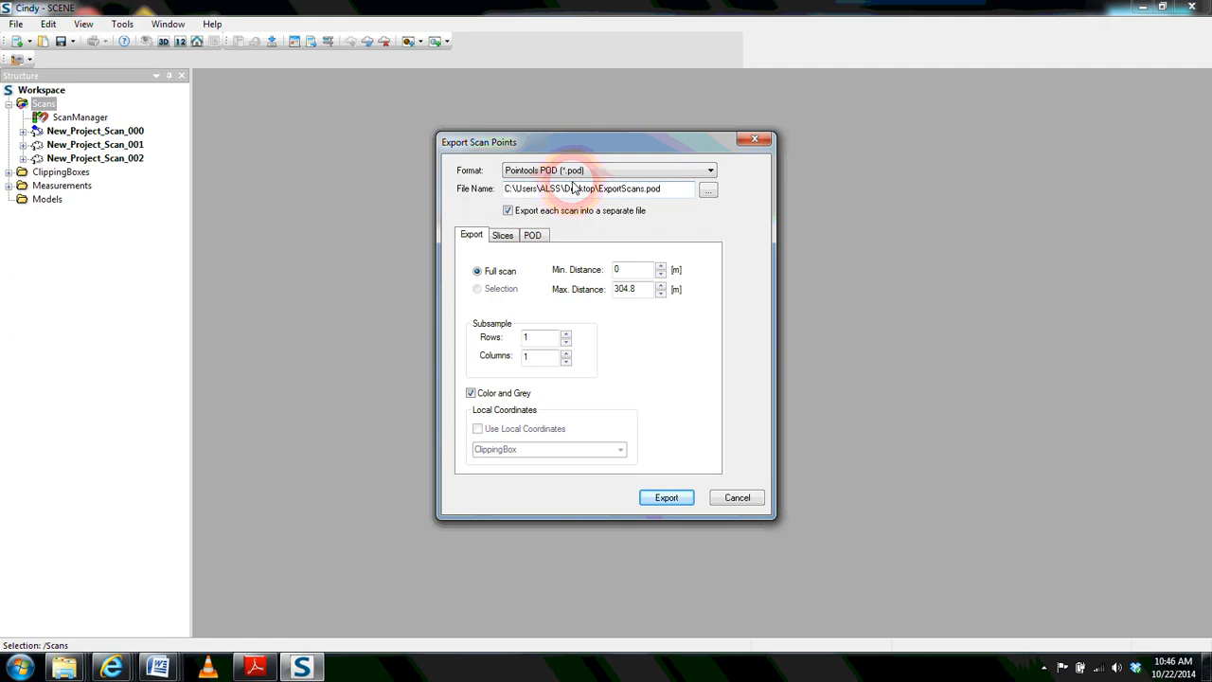
left_click(507, 210)
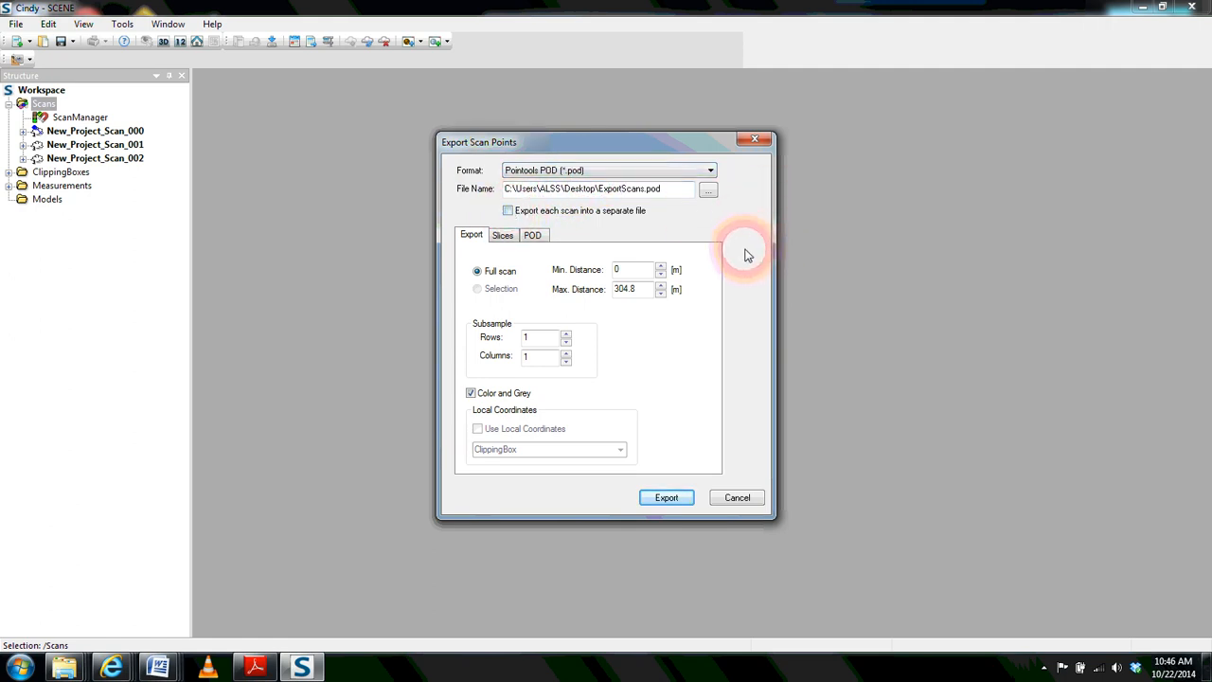
- Browse to the Desktop save location and name the export file 'ExportScan'
left_click(708, 189)
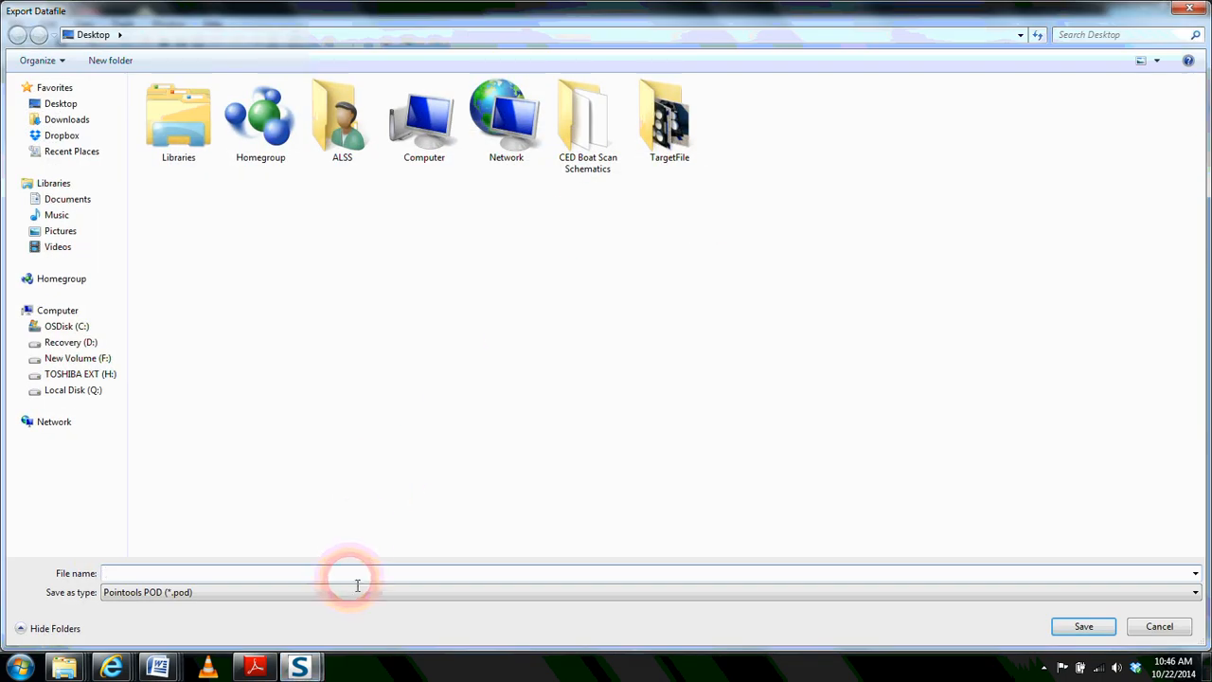
type("ExportScan")
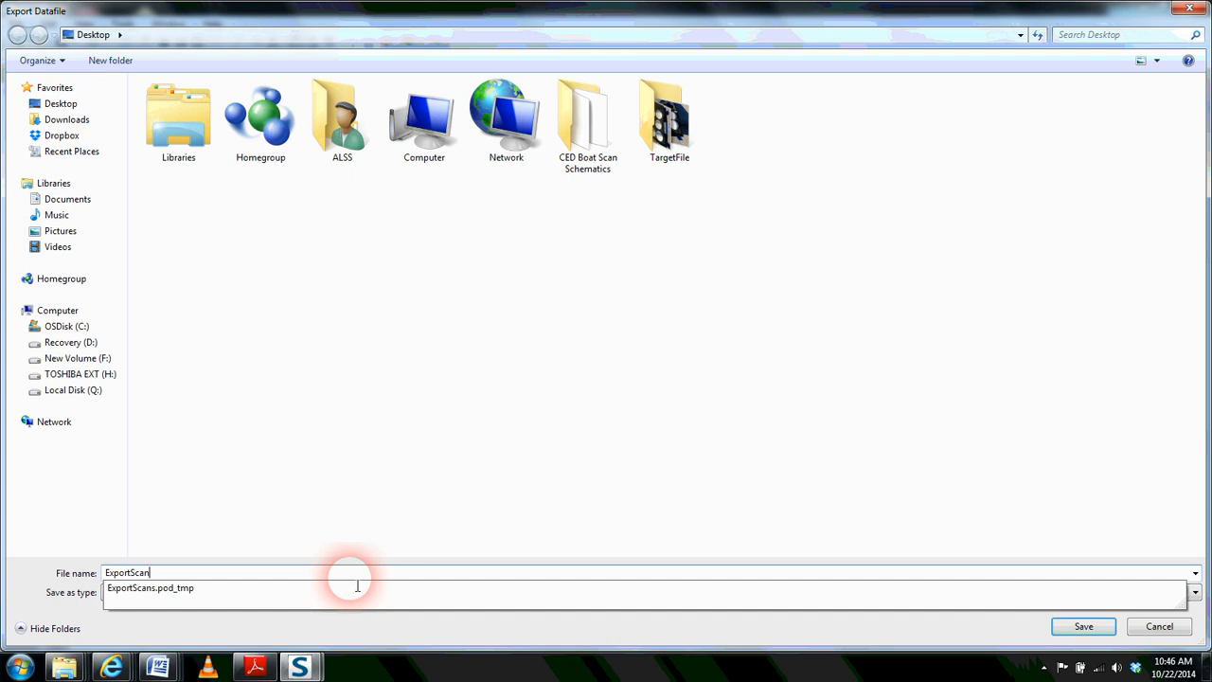